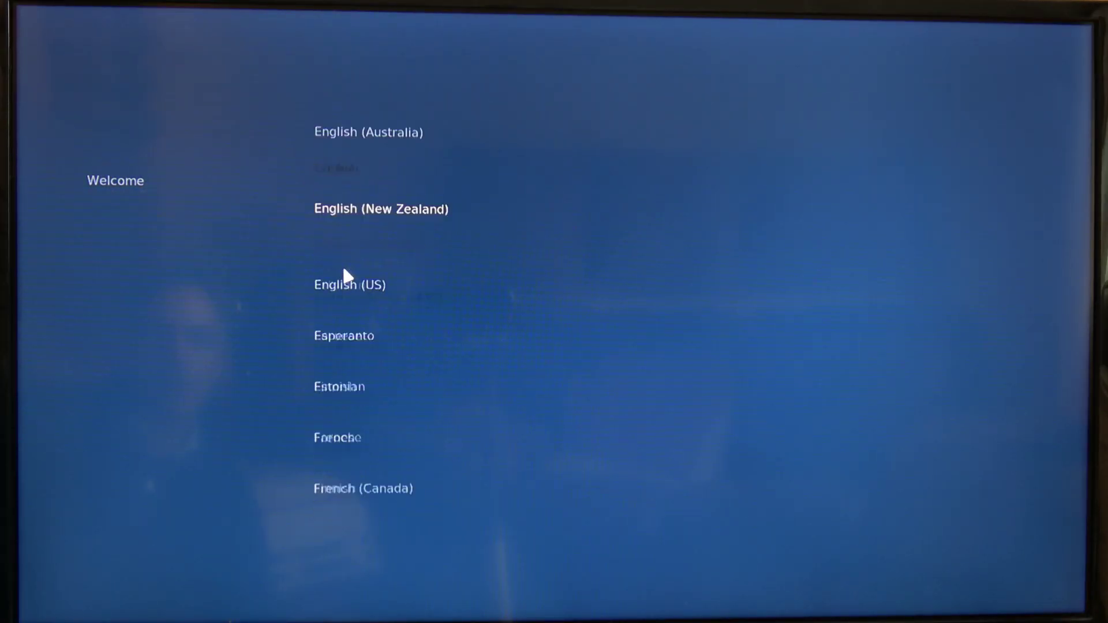
- Choose English as the system language and confirm it in the dialog
{"action": "scroll", "scroll_direction": "up", "scroll_amount": 3}
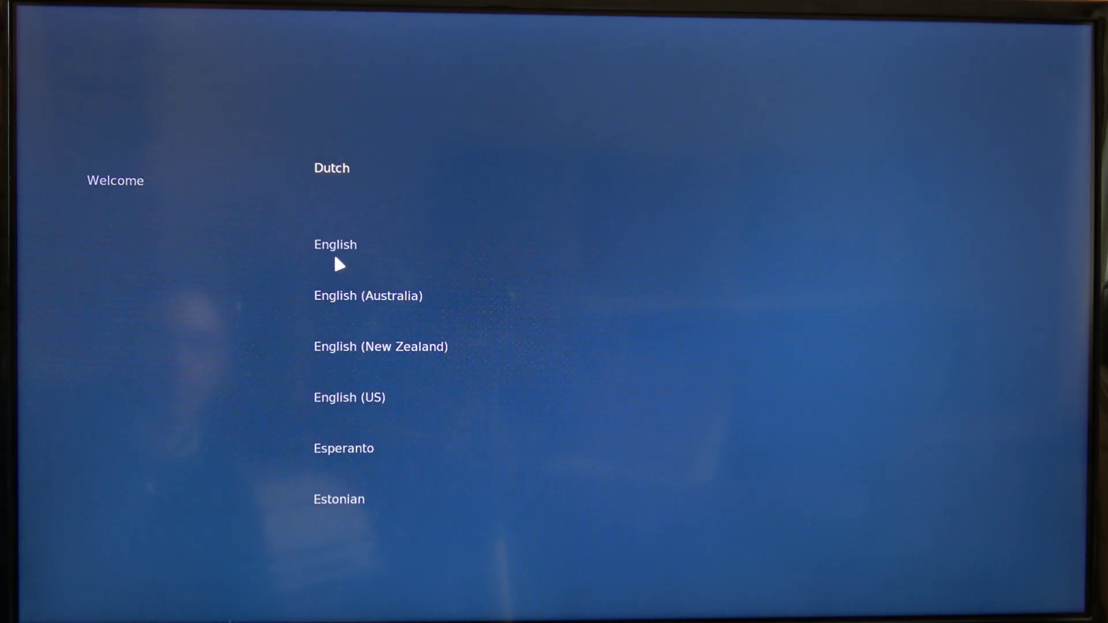
{"action": "mouse_move", "coordinate": [343, 253]}
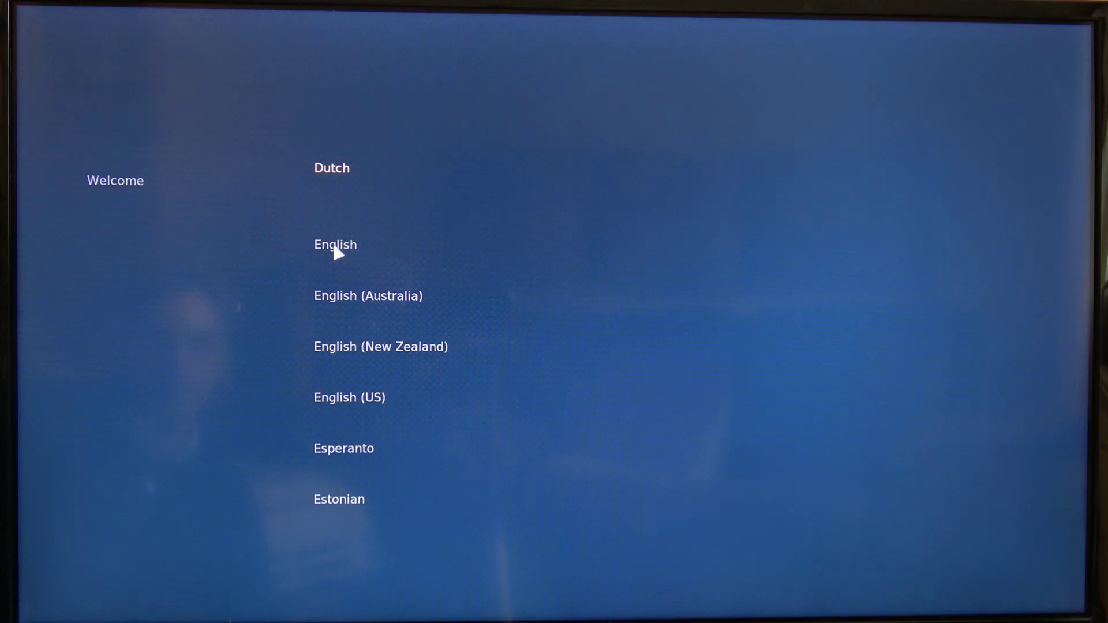
{"action": "left_click", "coordinate": [335, 244]}
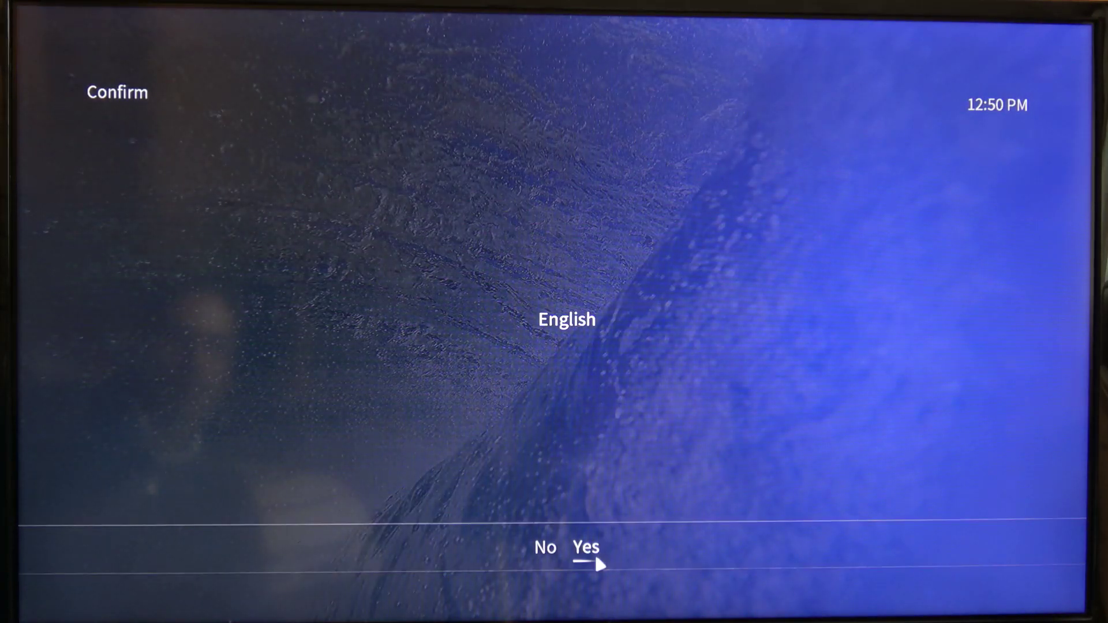
{"action": "left_click", "coordinate": [585, 546]}
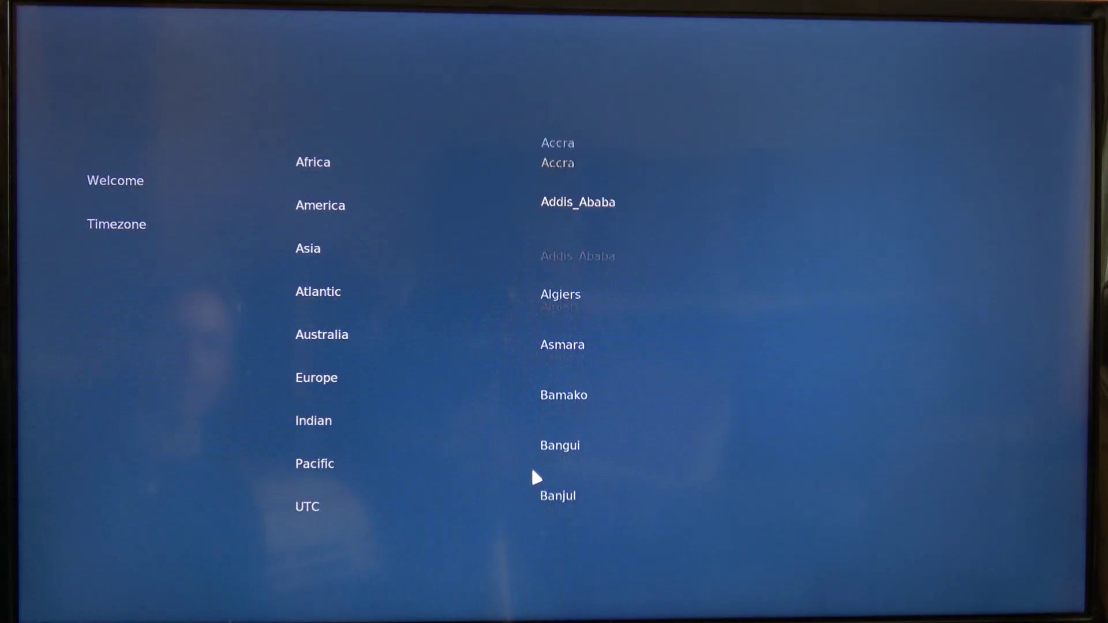
- Set the timezone to Europe/London from the region and city lists
{"action": "left_click", "coordinate": [316, 377]}
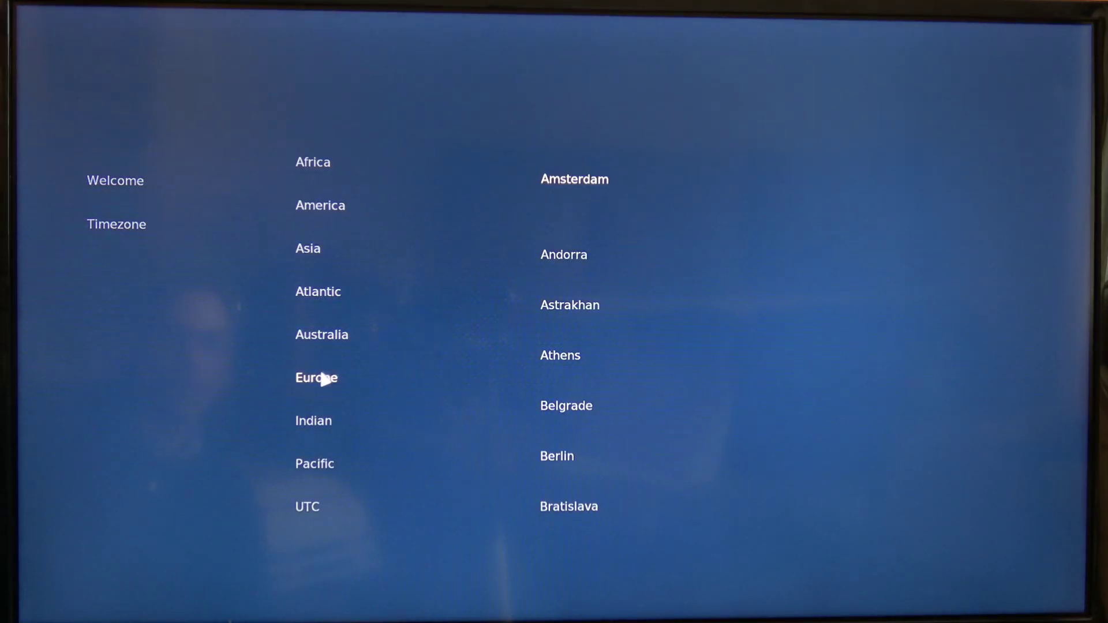
{"action": "mouse_move", "coordinate": [546, 388]}
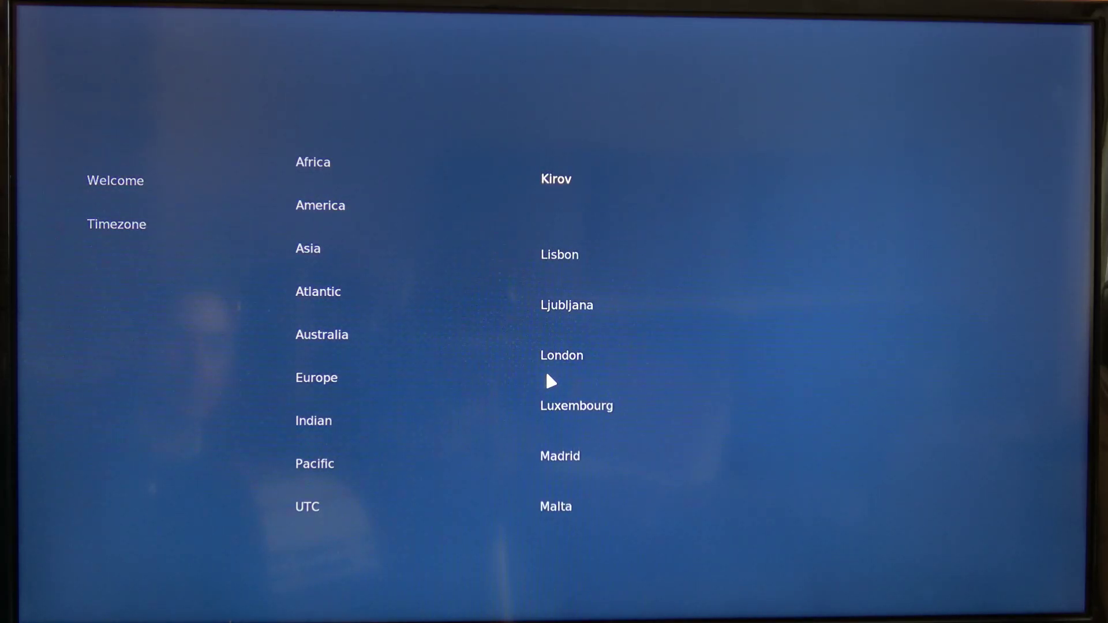
{"action": "scroll", "scroll_direction": "down", "scroll_amount": 3}
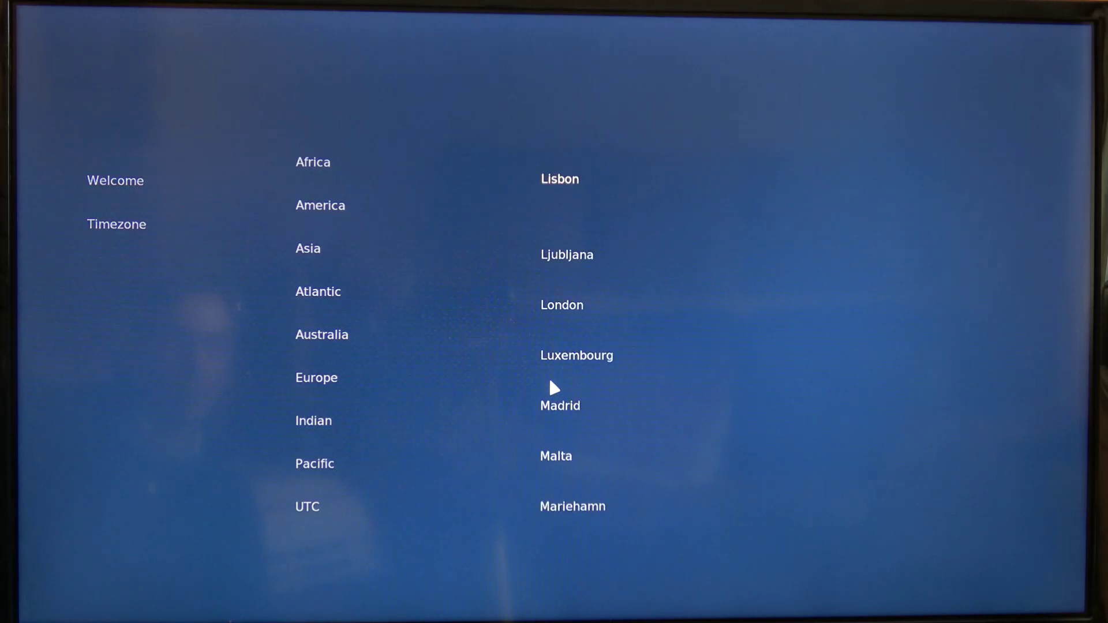
{"action": "scroll", "scroll_direction": "down", "scroll_amount": 3}
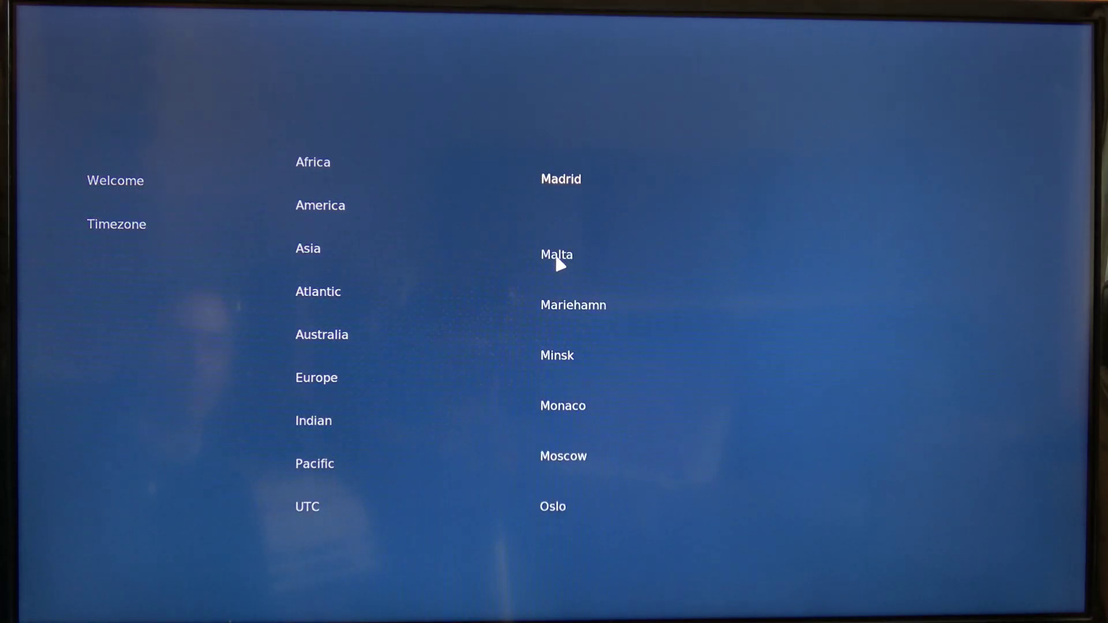
{"action": "scroll", "scroll_direction": "up", "scroll_amount": 3}
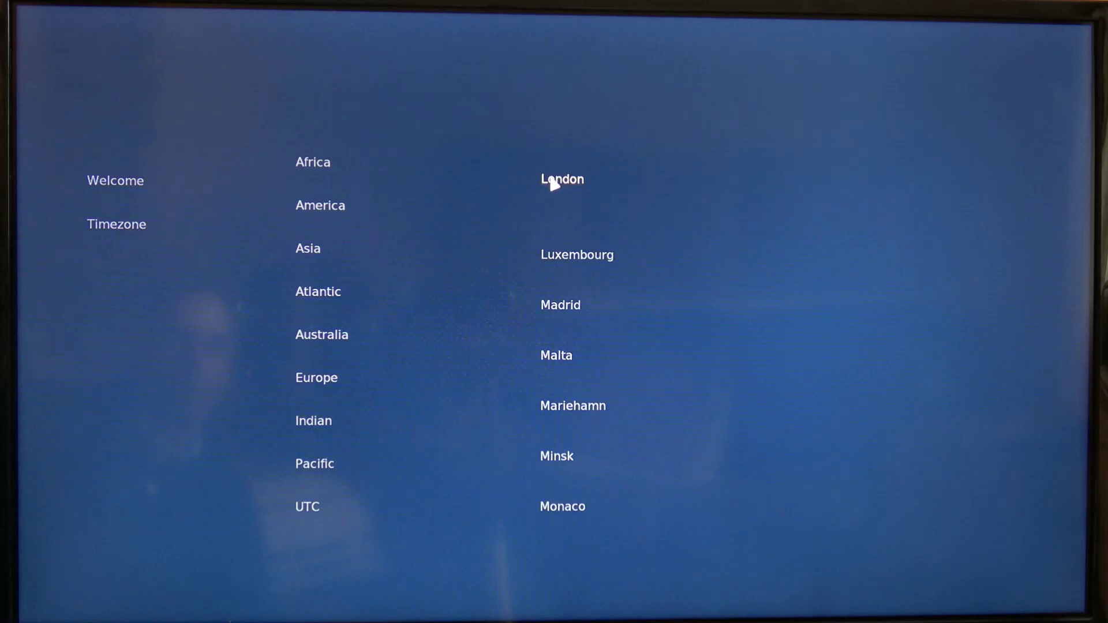
{"action": "left_click", "coordinate": [561, 179]}
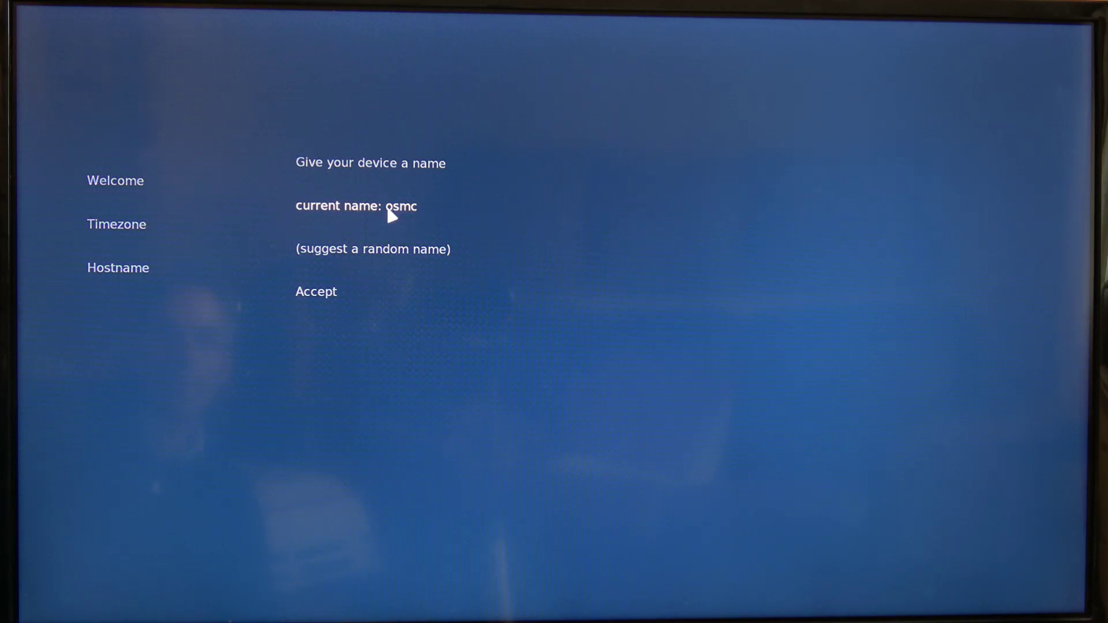
{"action": "mouse_move", "coordinate": [339, 286]}
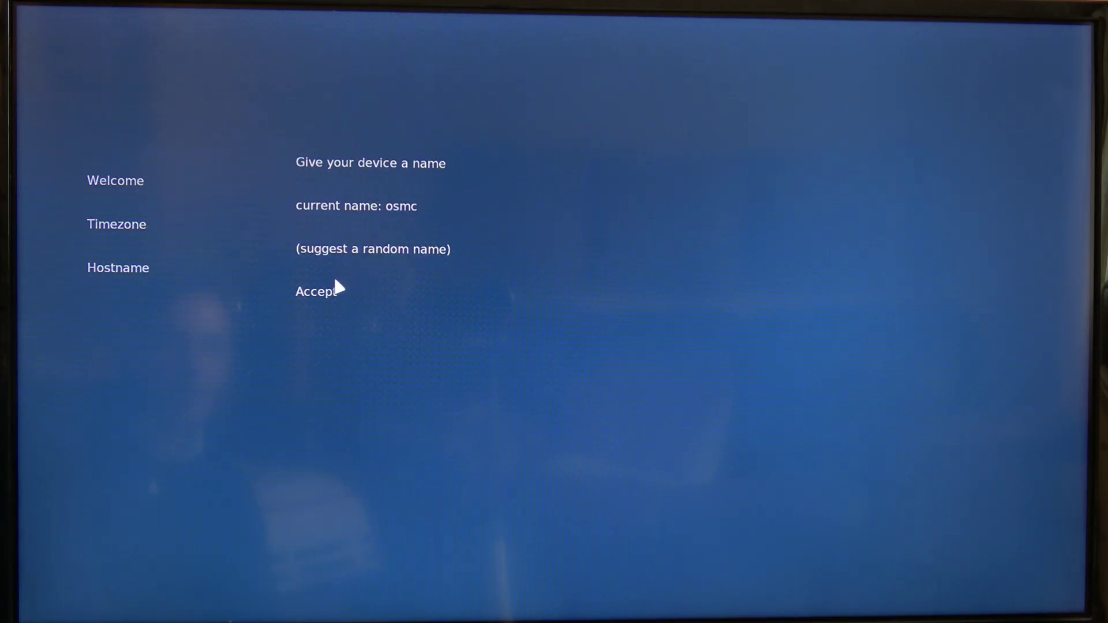
- Accept the default hostname osmc and keep SSH enabled
{"action": "left_click", "coordinate": [316, 291]}
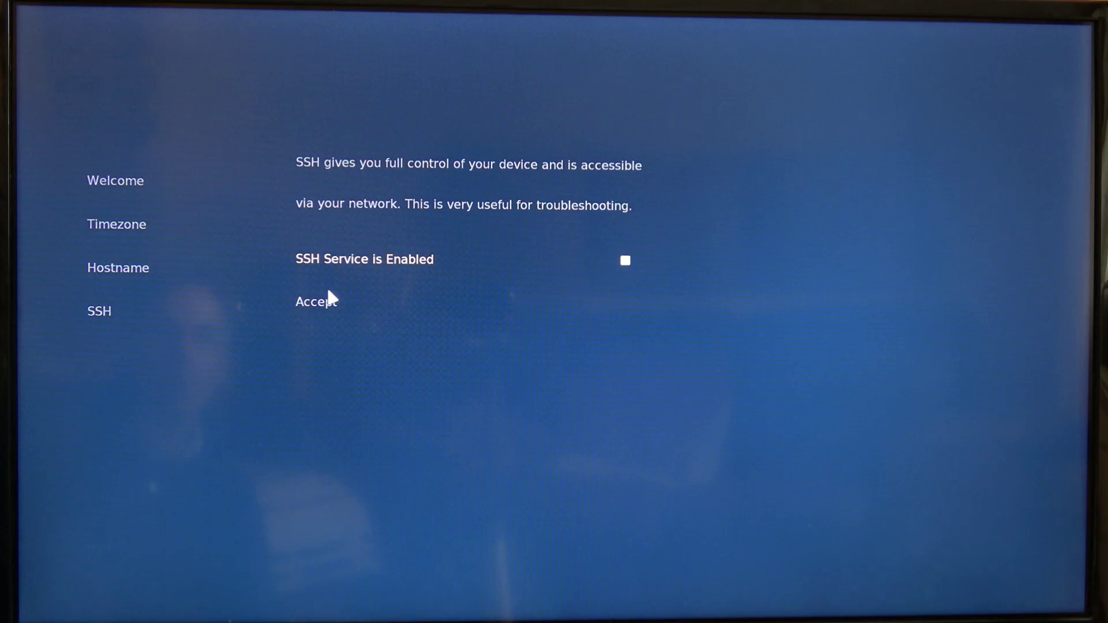
{"action": "mouse_move", "coordinate": [346, 288]}
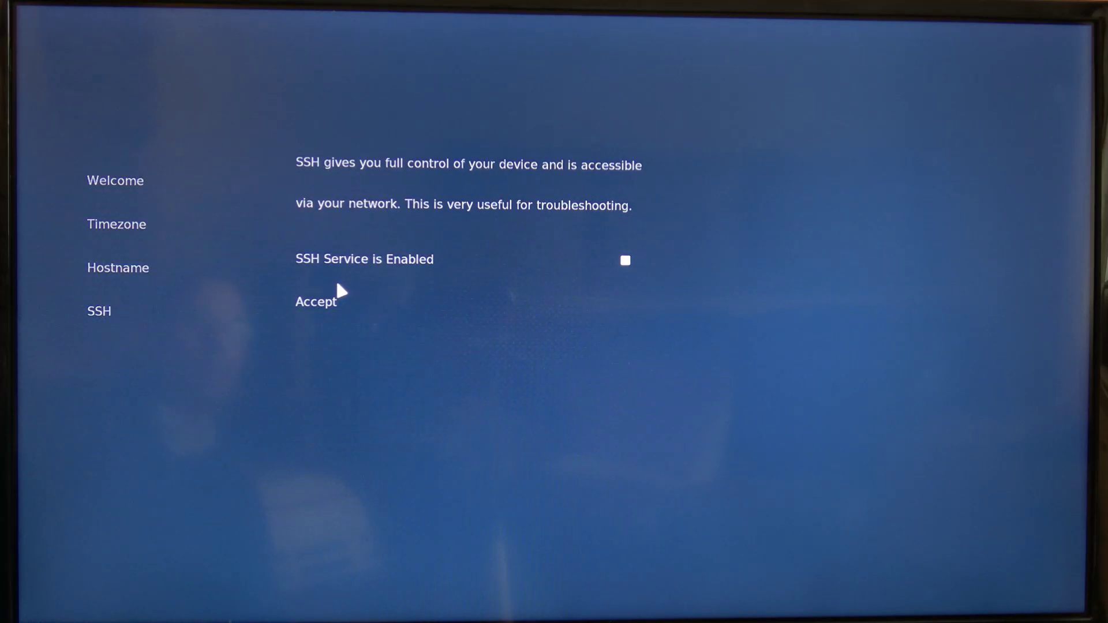
{"action": "left_click", "coordinate": [316, 301]}
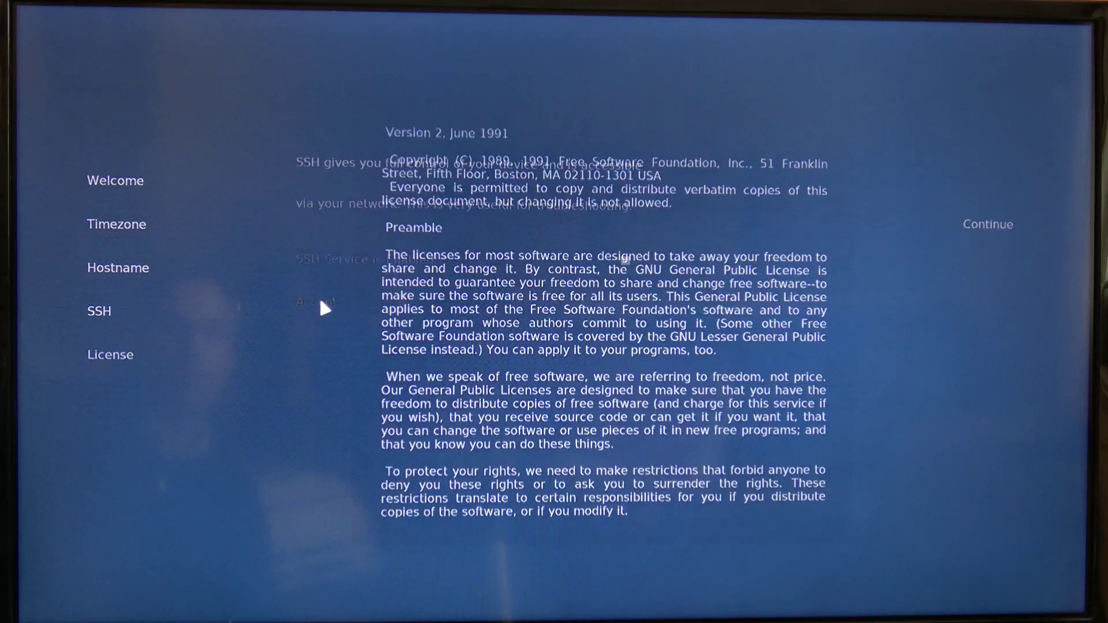
- Accept the license, choose the Classic look and decline the newsletter sign-up
{"action": "scroll", "scroll_direction": "down", "scroll_amount": 3}
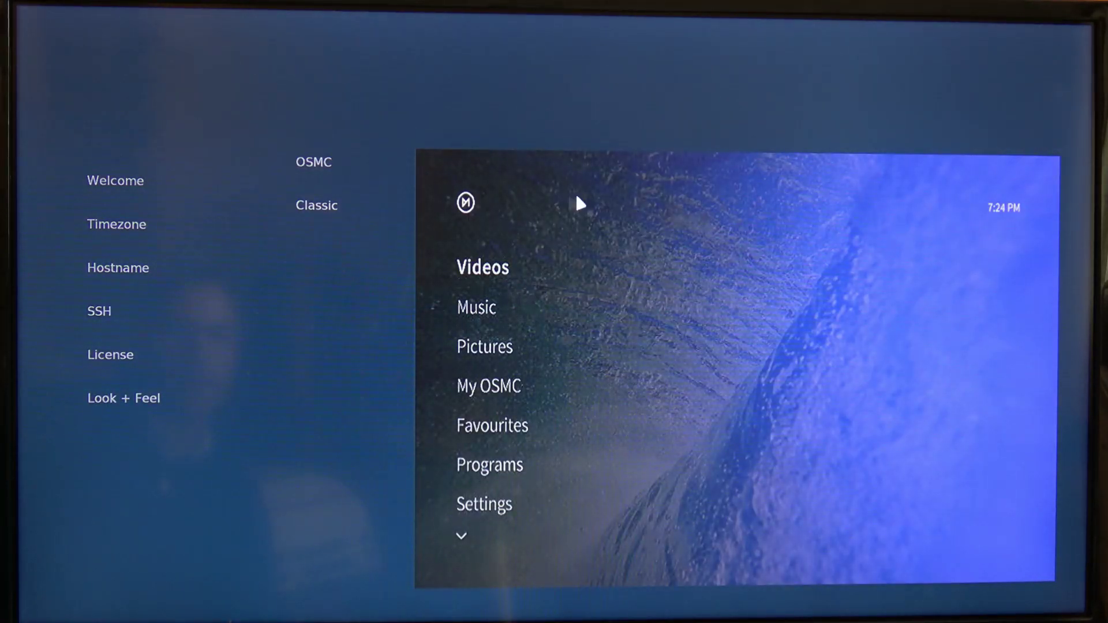
{"action": "left_click", "coordinate": [317, 205]}
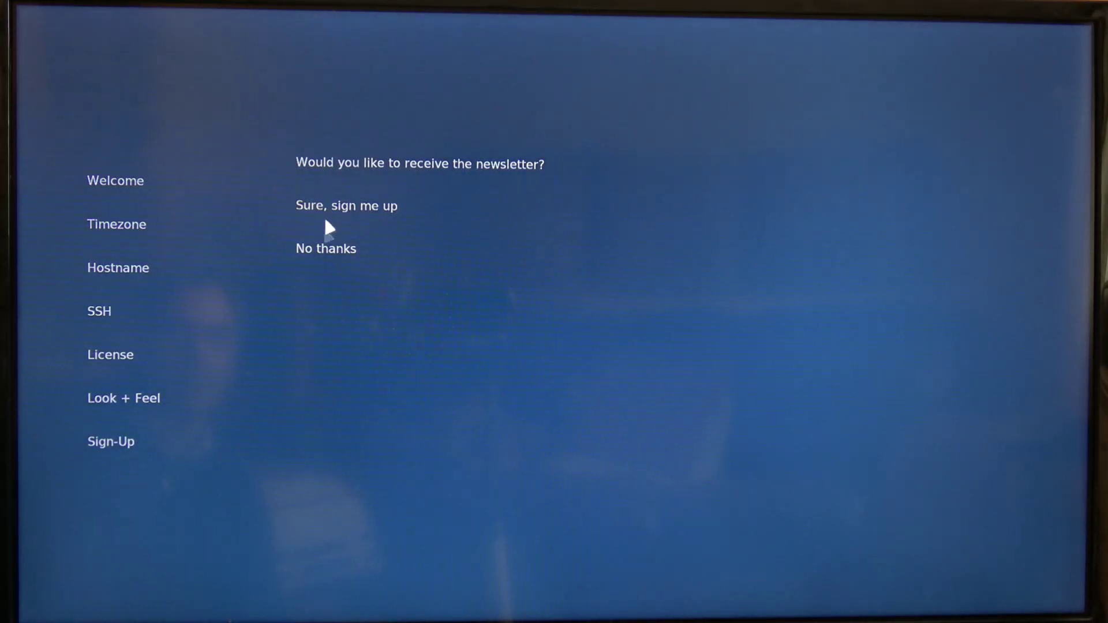
{"action": "mouse_move", "coordinate": [325, 249]}
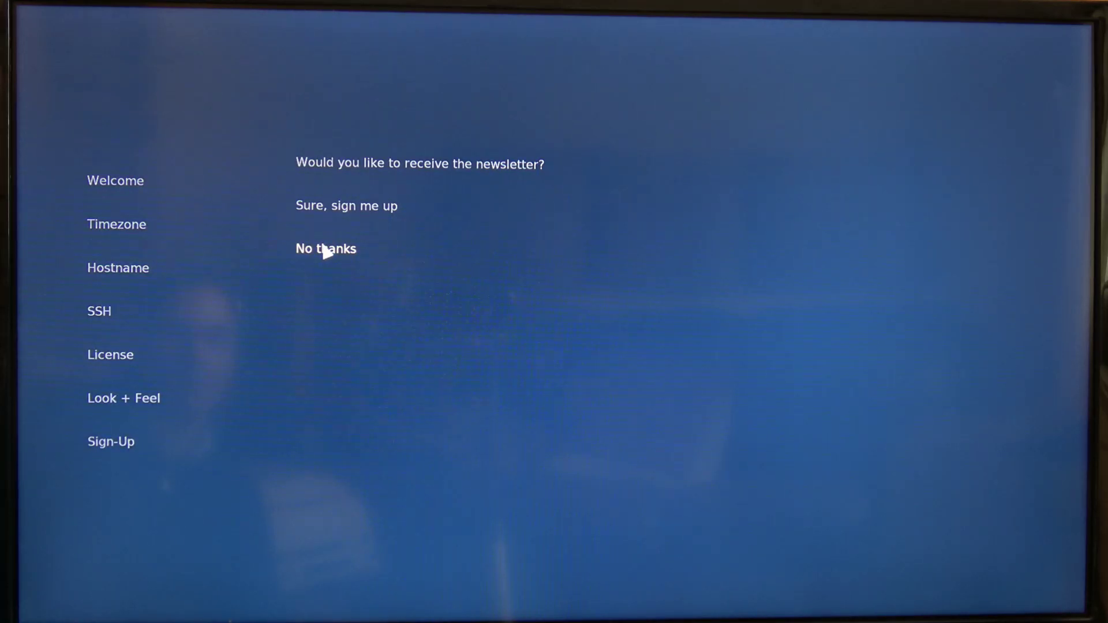
{"action": "left_click", "coordinate": [325, 249]}
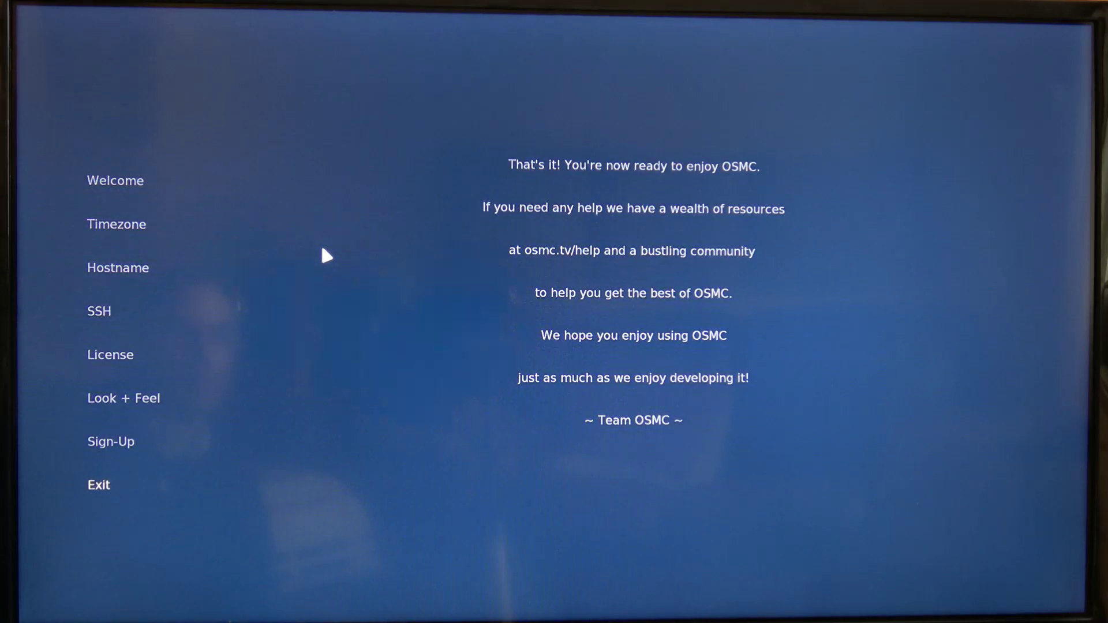
{"action": "mouse_move", "coordinate": [103, 485]}
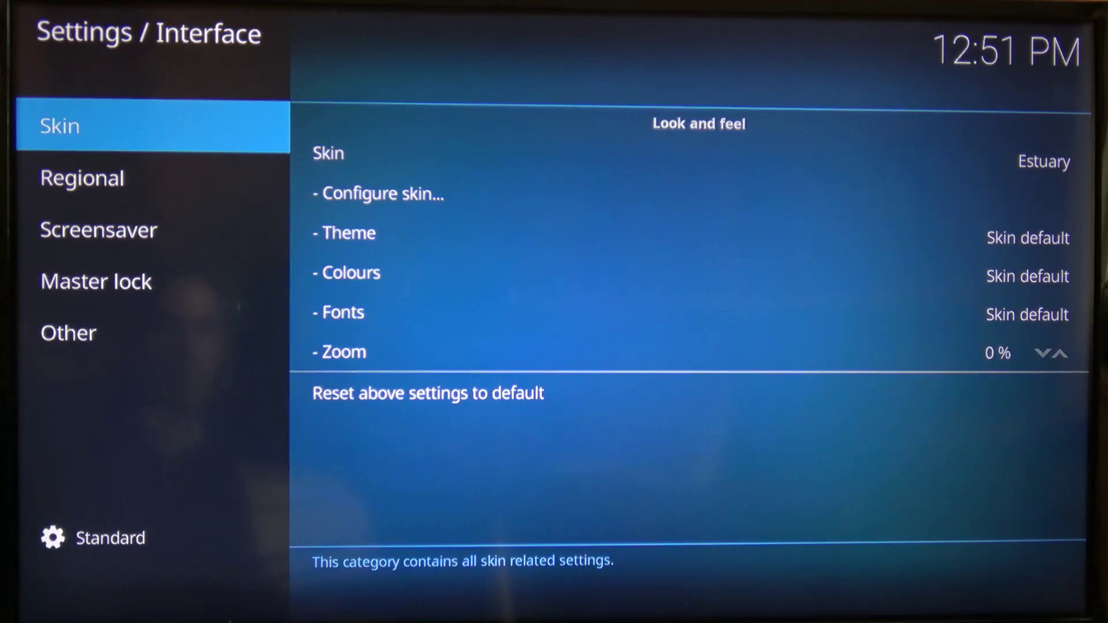
- Browse the Master lock, Regional, Skin and Other interface setting categories
{"action": "left_click", "coordinate": [96, 281]}
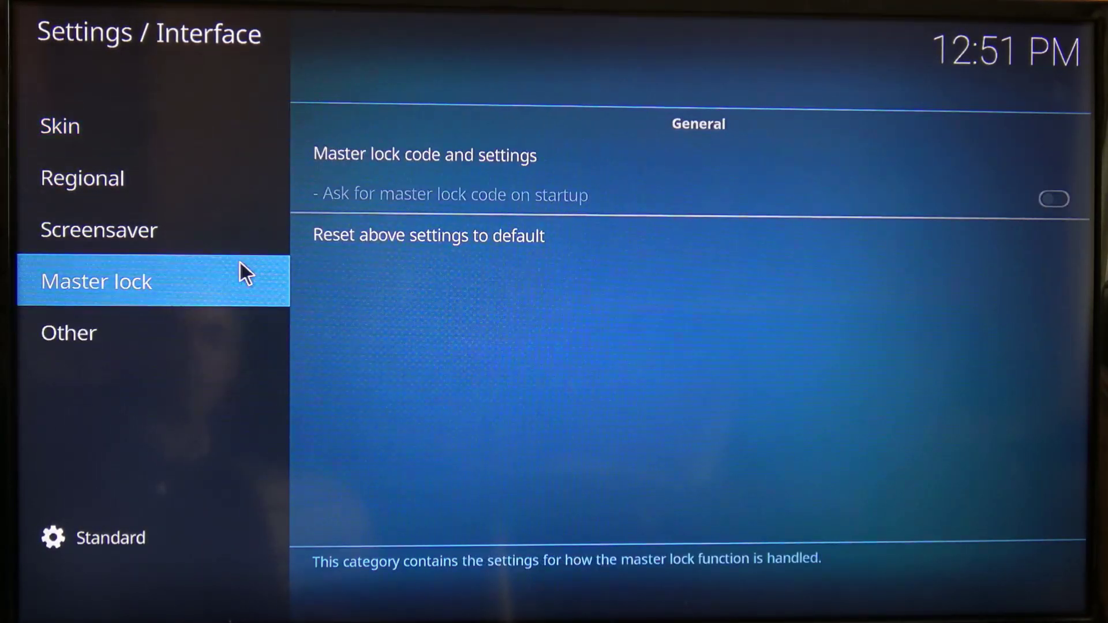
{"action": "left_click", "coordinate": [82, 178]}
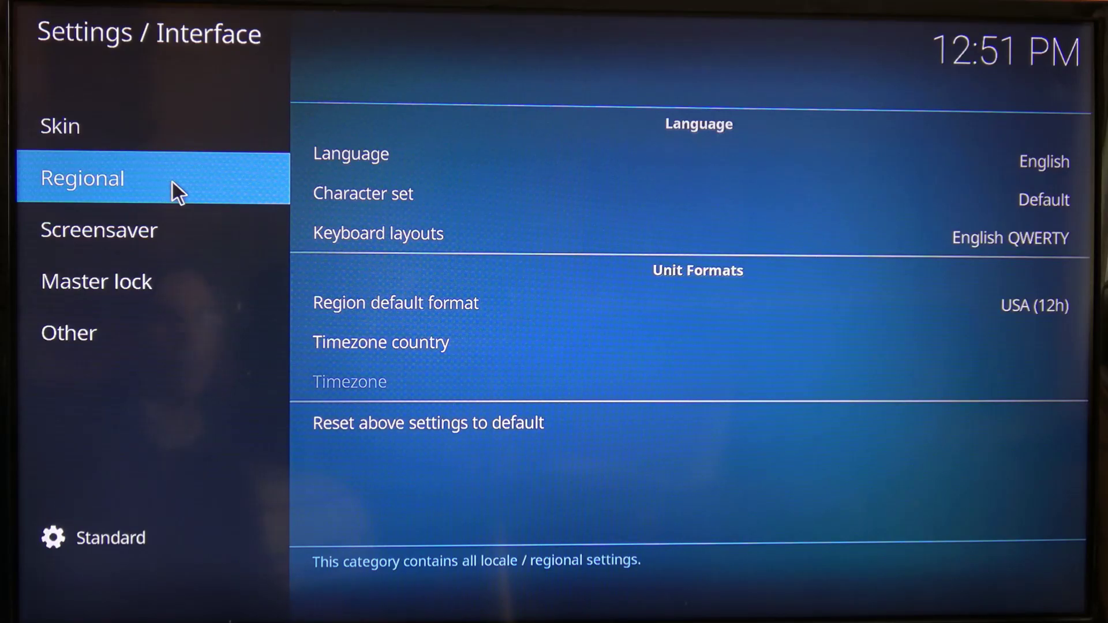
{"action": "left_click", "coordinate": [59, 126]}
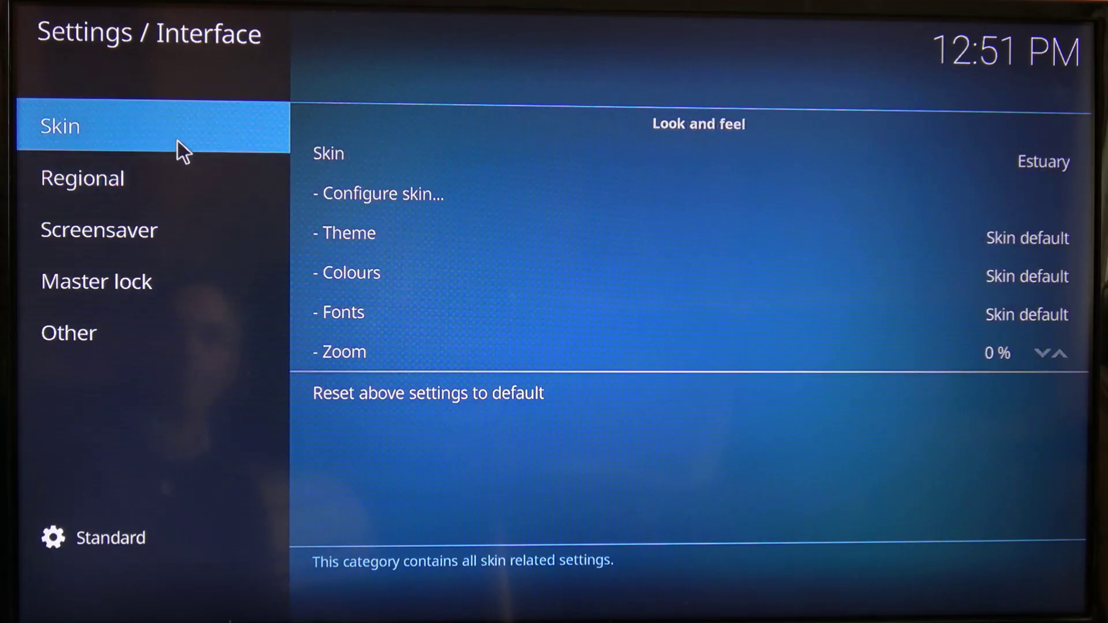
{"action": "left_click", "coordinate": [68, 332]}
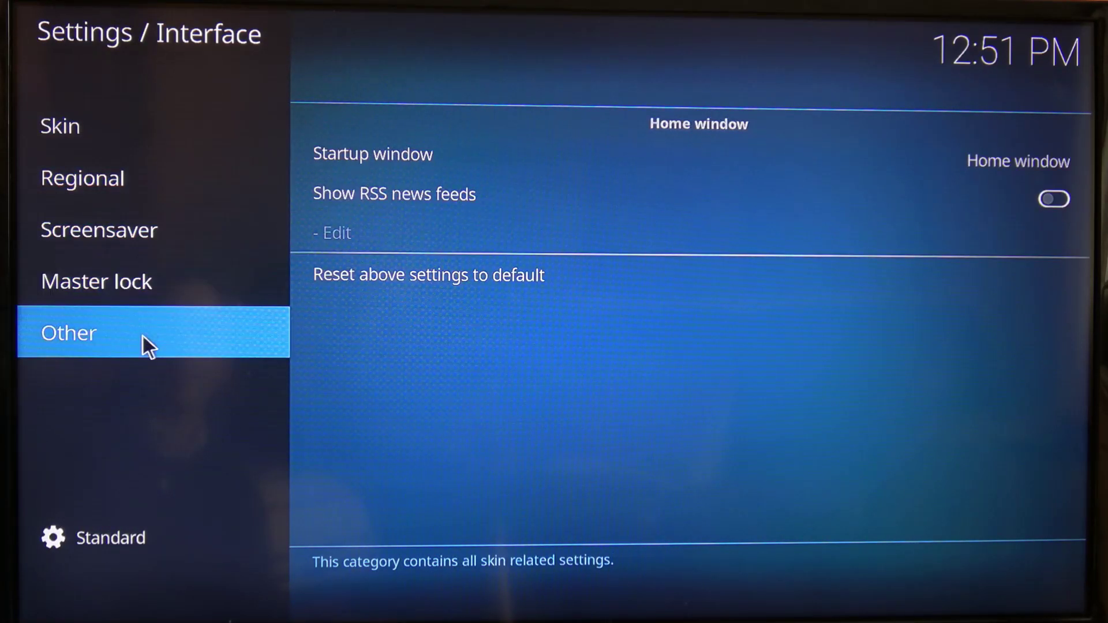